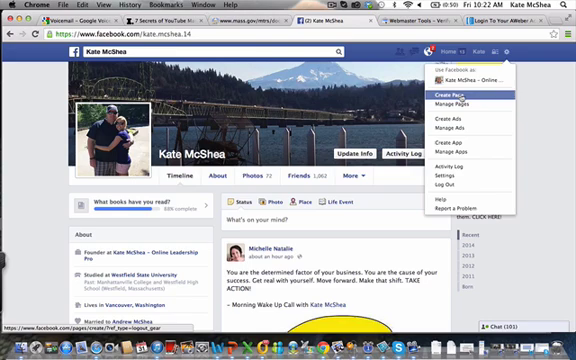
- Start a new Facebook page from the top-bar menu to reach the category options
{"action": "left_click", "coordinate": [489, 93]}
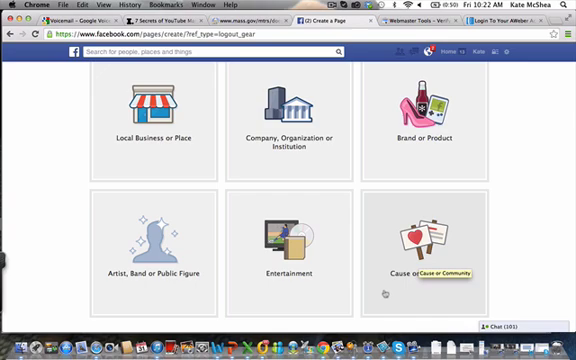
{"action": "mouse_move", "coordinate": [155, 252]}
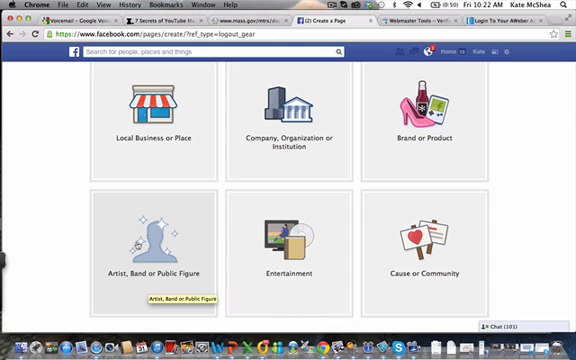
- Scroll through the page categories to pick Artist, Band or Public Figure as Business Person
{"action": "scroll", "scroll_direction": "down", "scroll_amount": 3}
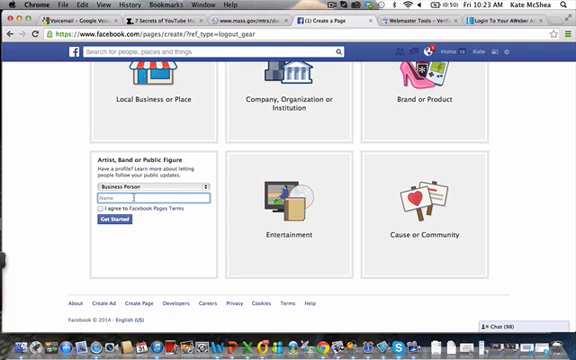
- Enter the page name 'Katie Mcshea' and scroll down to the Pages terms
{"action": "type", "text": "Kate"}
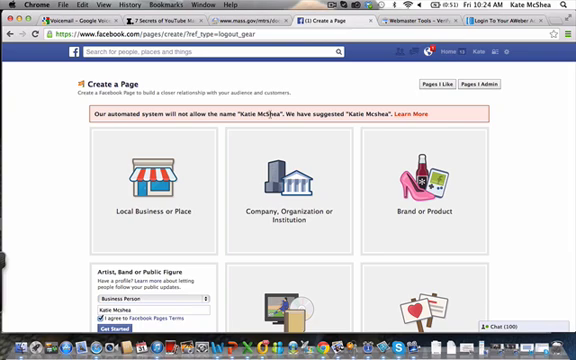
{"action": "scroll", "scroll_direction": "down", "scroll_amount": 3}
{"action": "type", "text": "Un"}
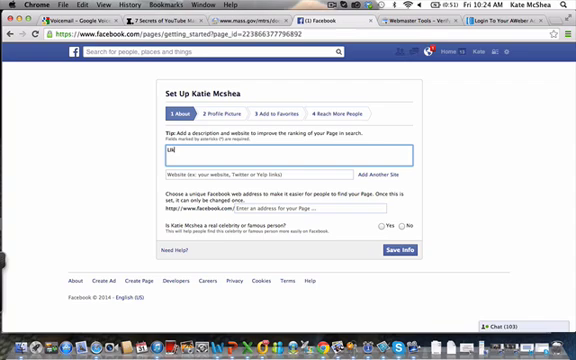
{"action": "type", "text": "This page will give you tips and tricks on how to be a"}
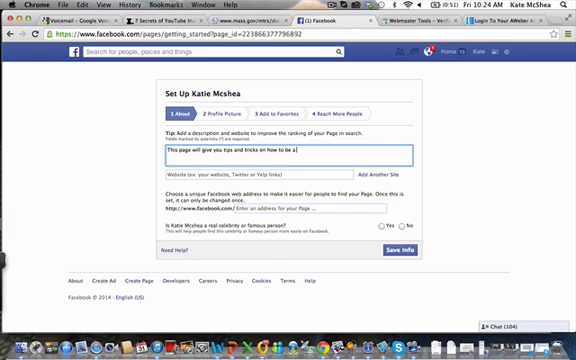
{"action": "type", "text": "successful home business owner by using"}
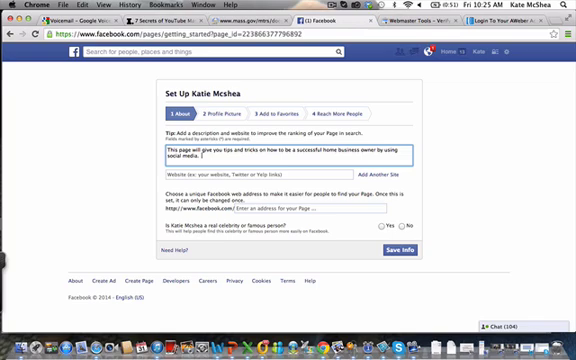
{"action": "type", "text": "http://www.OnlineLeadershipPro.com"}
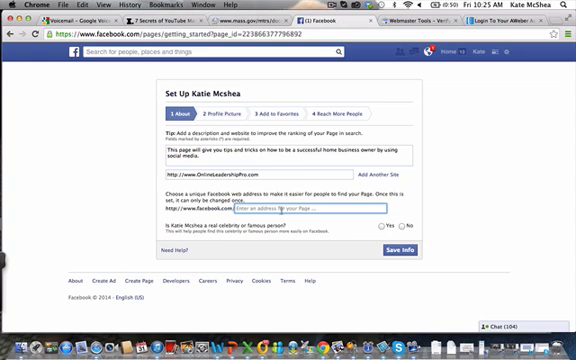
{"action": "type", "text": "KateMcshea"}
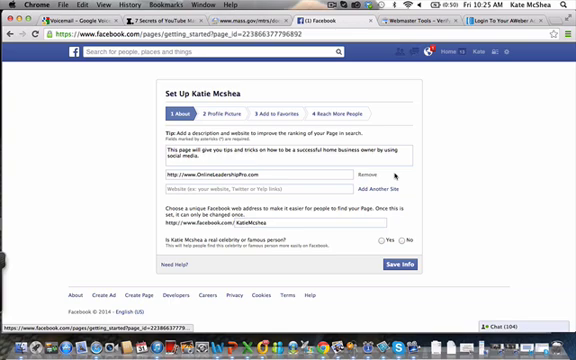
{"action": "type", "text": "http://youtube.com/C"}
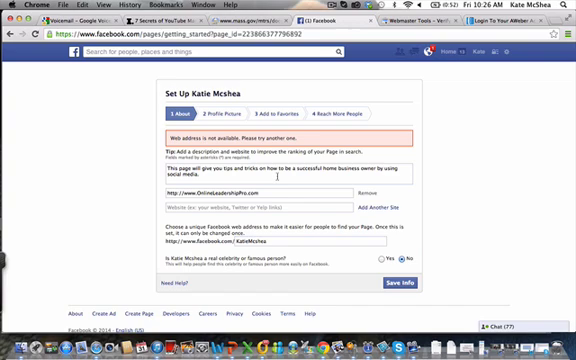
{"action": "type", "text": "http://www.youtube.com"}
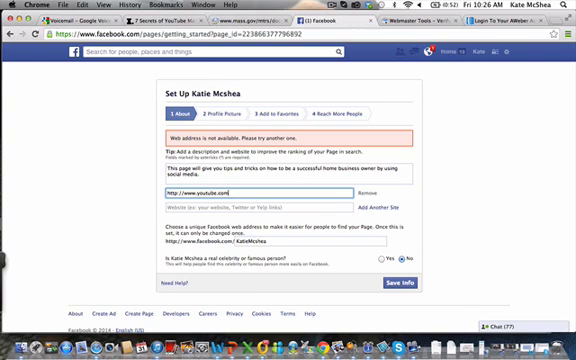
{"action": "type", "text": "Onlin"}
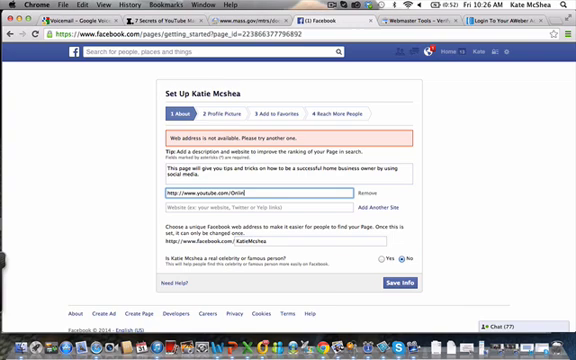
{"action": "type", "text": "LeadershipPro"}
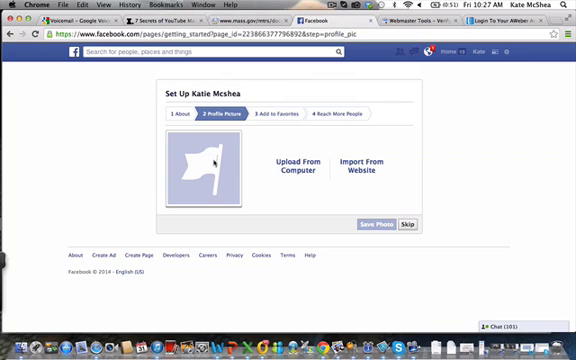
- Skip adding a profile picture for now
{"action": "left_click", "coordinate": [410, 222]}
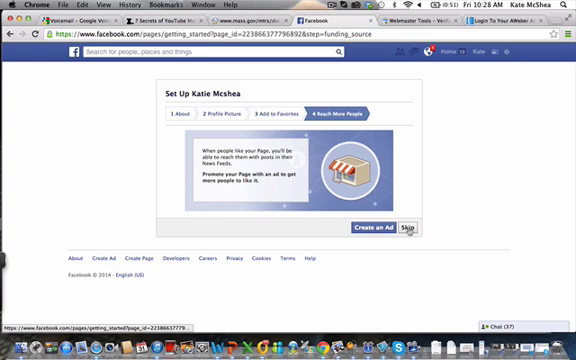
- Skip advertising the page and finish the page setup
{"action": "left_click", "coordinate": [408, 232]}
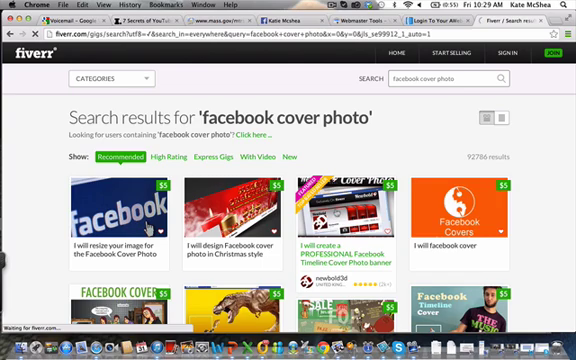
{"action": "left_click", "coordinate": [331, 226]}
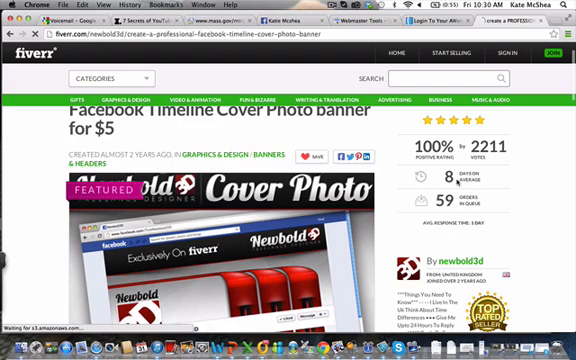
{"action": "scroll", "scroll_direction": "down", "scroll_amount": 3}
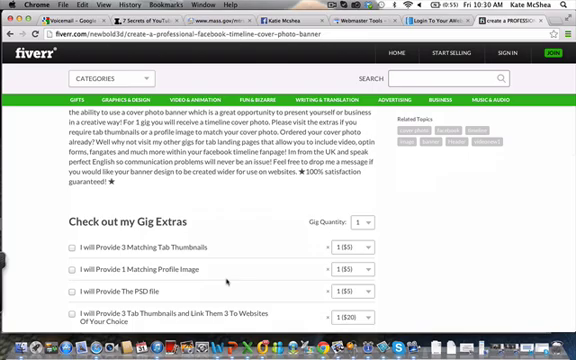
{"action": "scroll", "scroll_direction": "up", "scroll_amount": 3}
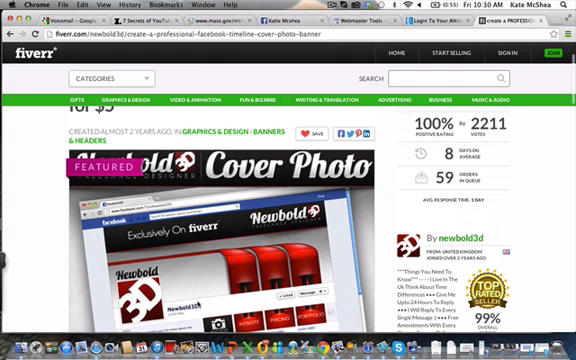
{"action": "scroll", "scroll_direction": "down", "scroll_amount": 3}
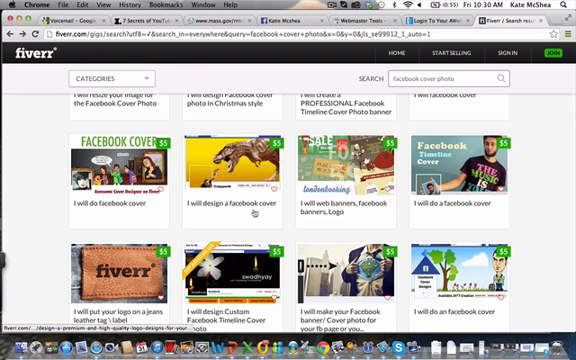
{"action": "left_click", "coordinate": [245, 183]}
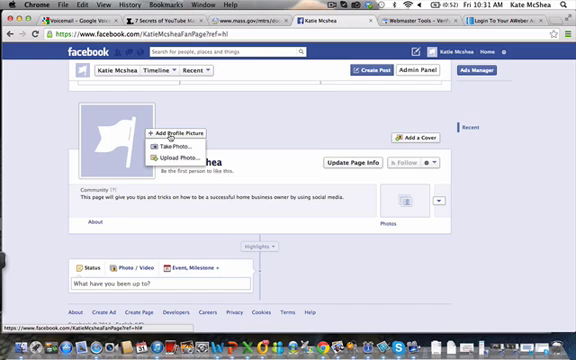
{"action": "mouse_move", "coordinate": [262, 166]}
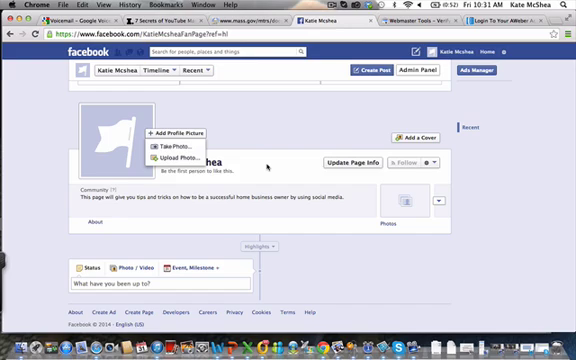